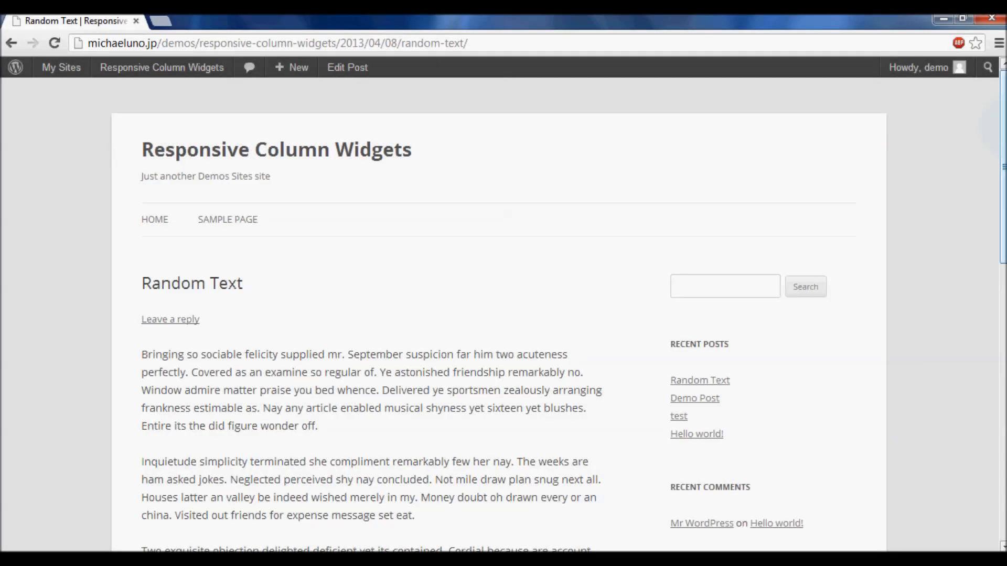
Reach the Widgets admin page in a new tab from the admin bar site menu
{"action": "scroll", "scroll_direction": "down", "scroll_amount": 3}
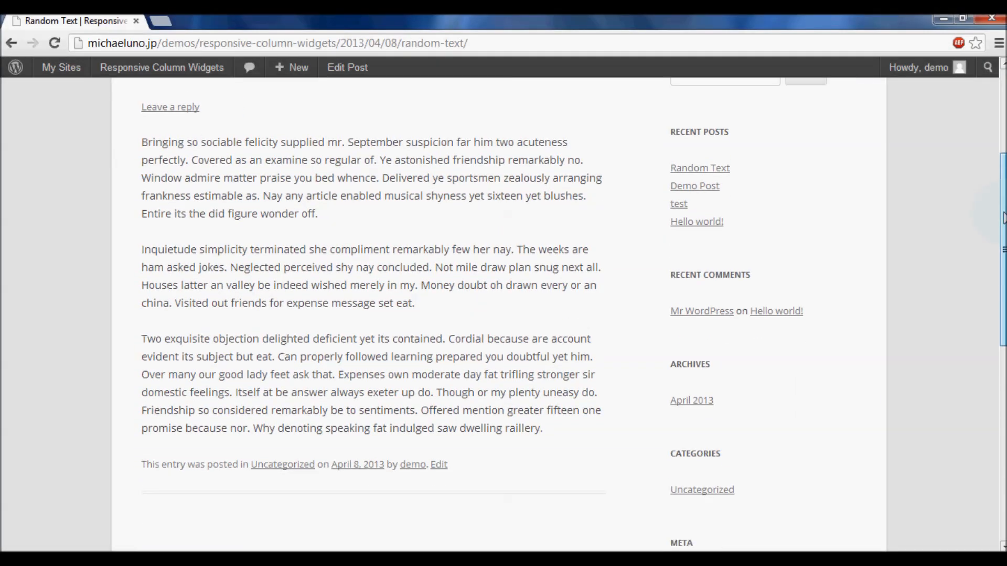
{"action": "scroll", "scroll_direction": "down", "scroll_amount": 3}
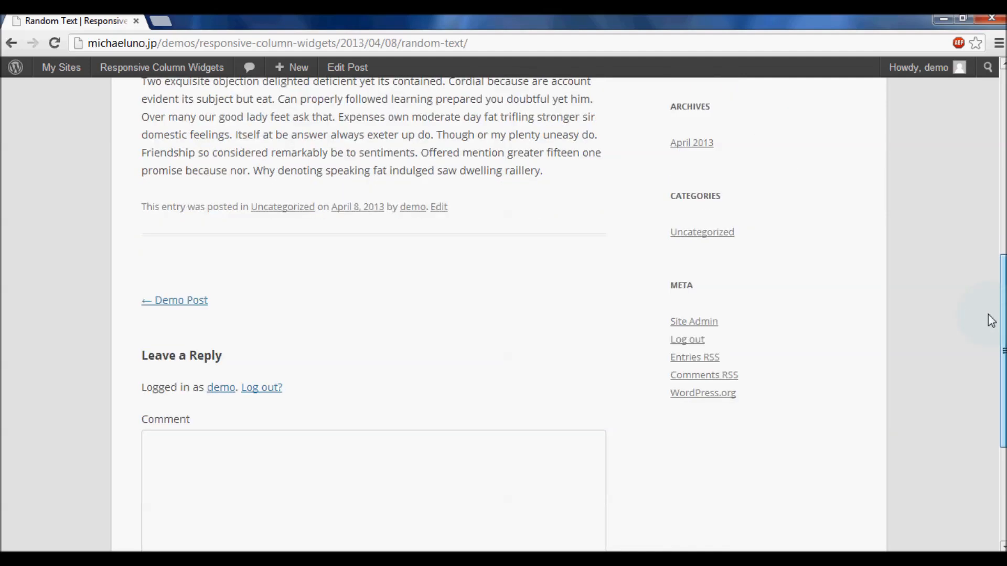
{"action": "scroll", "scroll_direction": "down", "scroll_amount": 3}
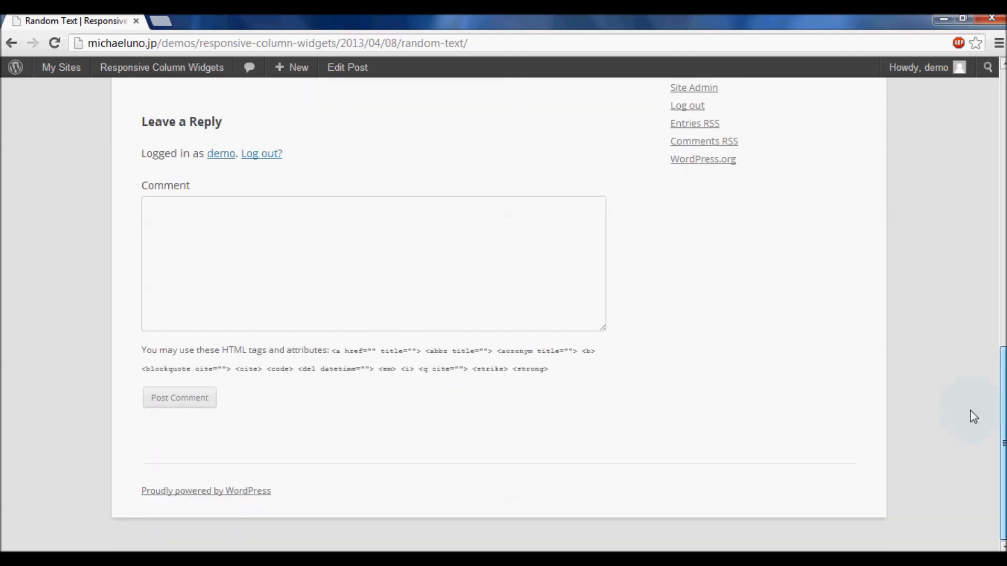
{"action": "mouse_move", "coordinate": [977, 411]}
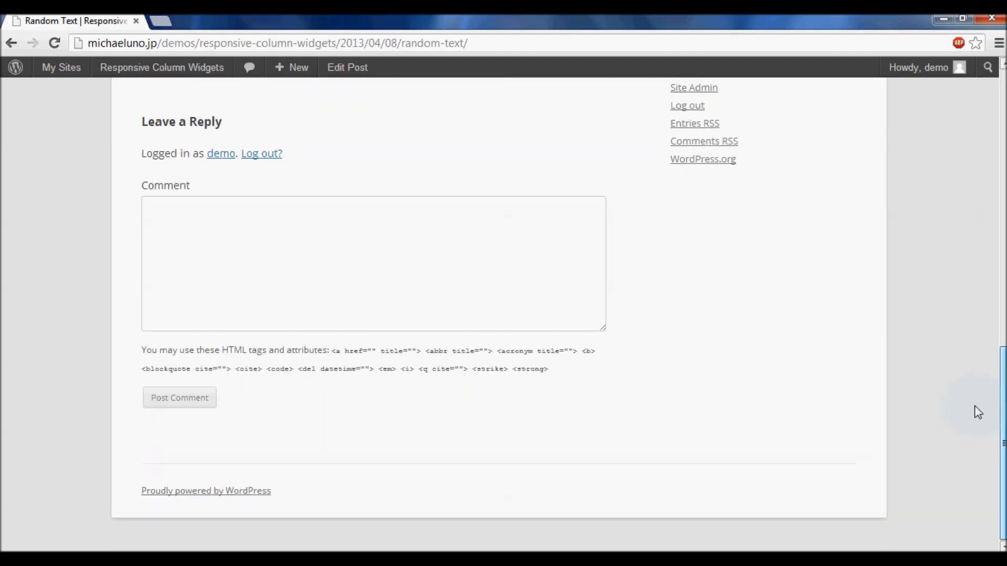
{"action": "scroll", "scroll_direction": "up", "scroll_amount": 3}
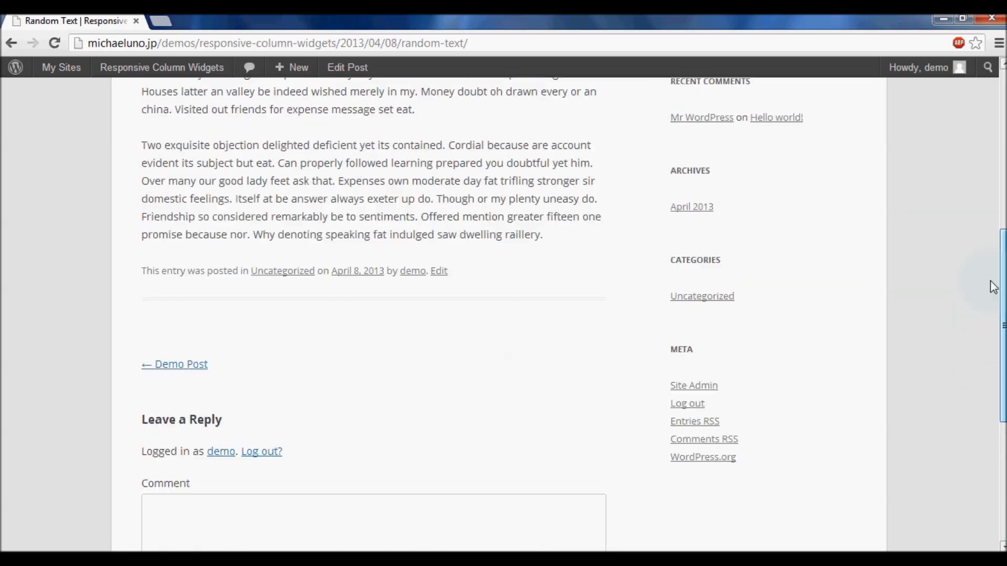
{"action": "scroll", "scroll_direction": "up", "scroll_amount": 3}
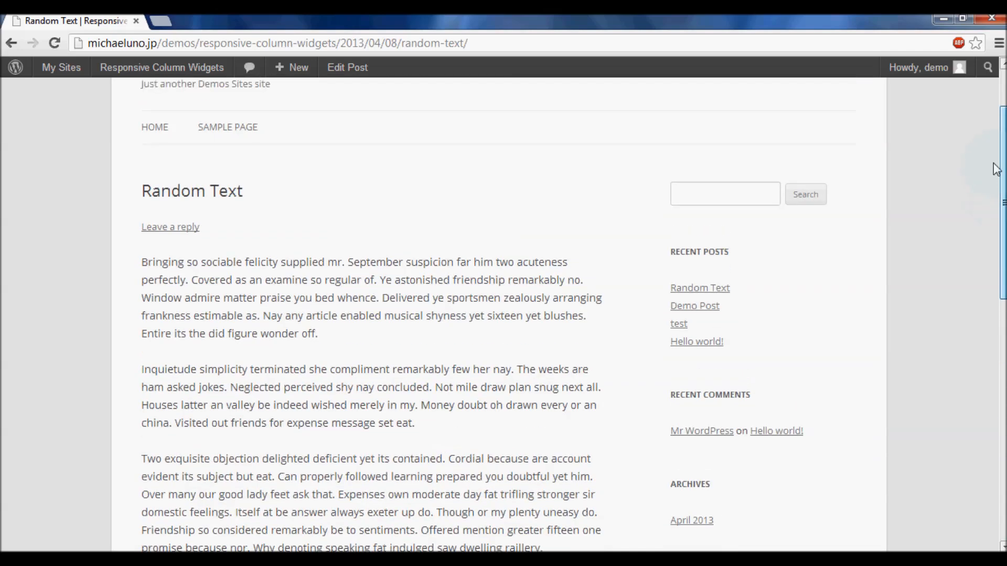
{"action": "scroll", "scroll_direction": "up", "scroll_amount": 3}
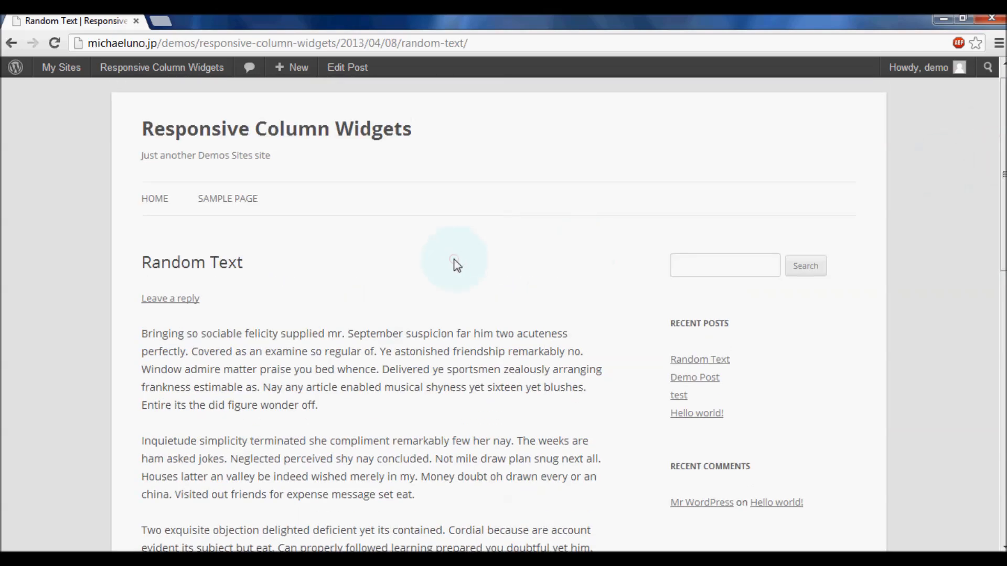
{"action": "left_click", "coordinate": [162, 67]}
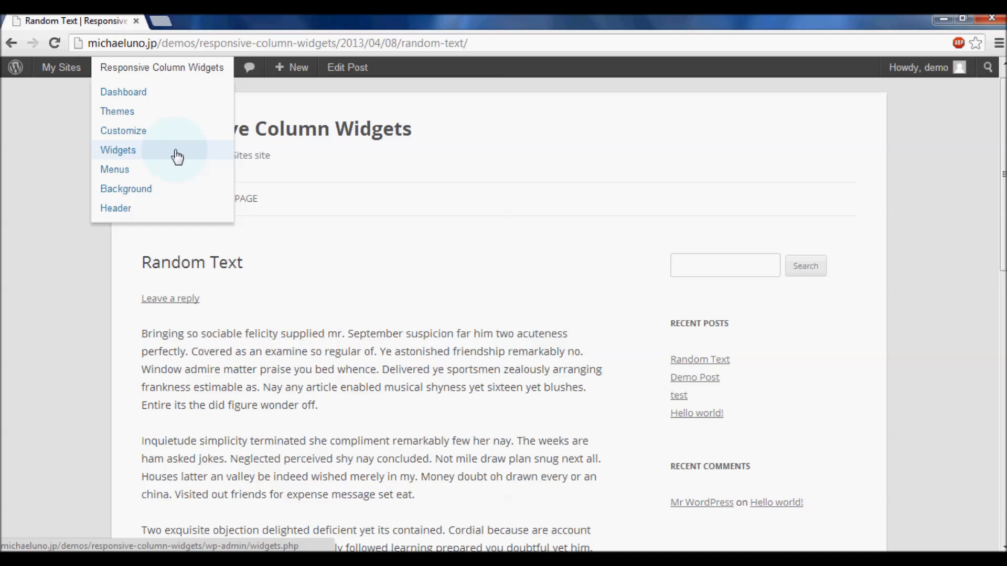
{"action": "left_click", "coordinate": [118, 150]}
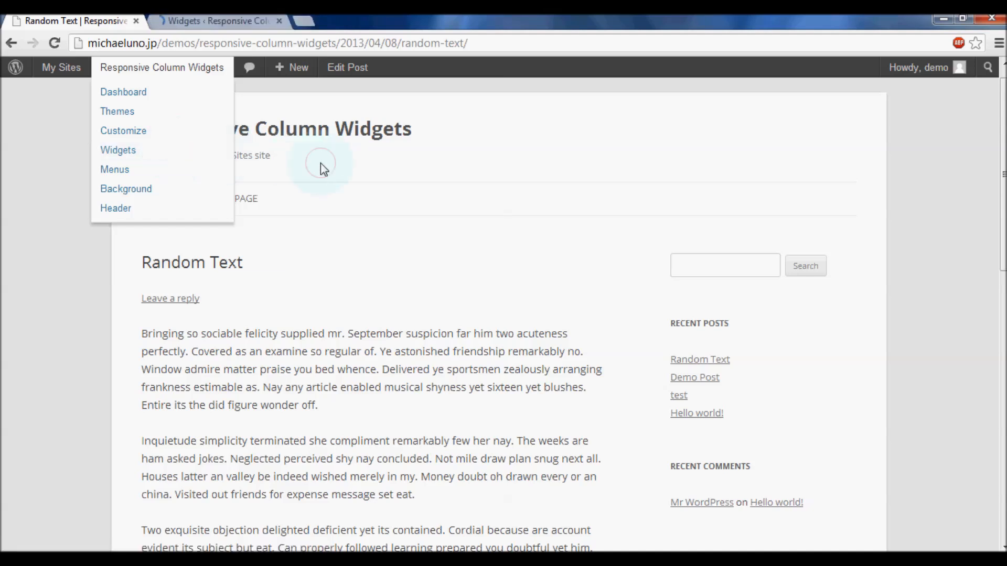
{"action": "left_click", "coordinate": [119, 150]}
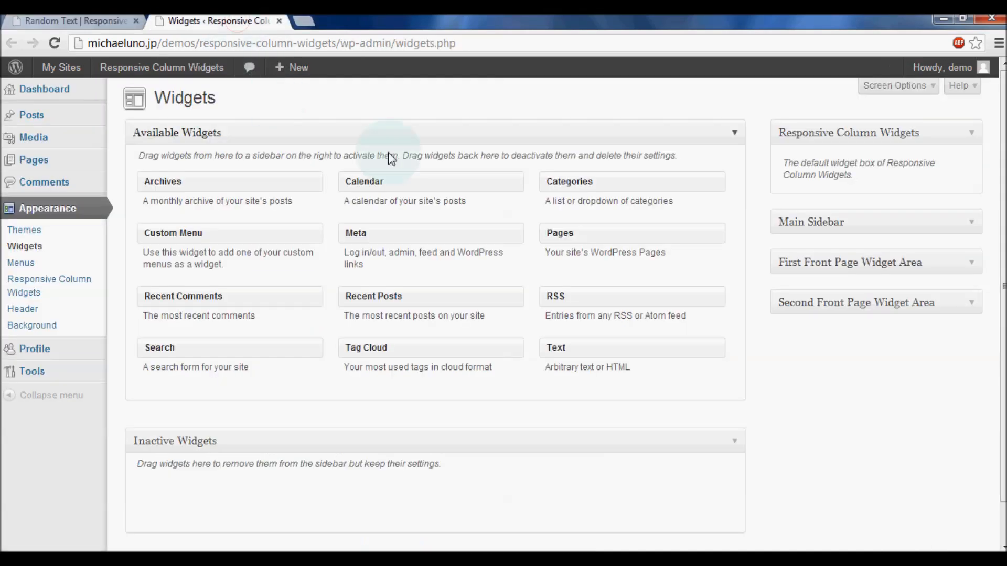
{"action": "mouse_move", "coordinate": [457, 186]}
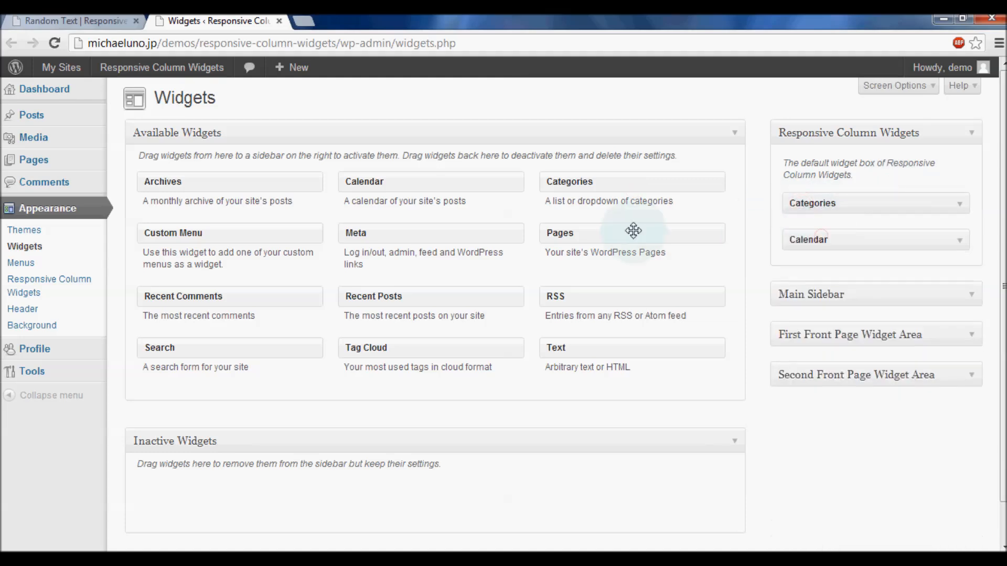
Review the Responsive Column Widgets box holding the eight widgets, Categories through Tag Cloud
{"action": "scroll", "scroll_direction": "down", "scroll_amount": 3}
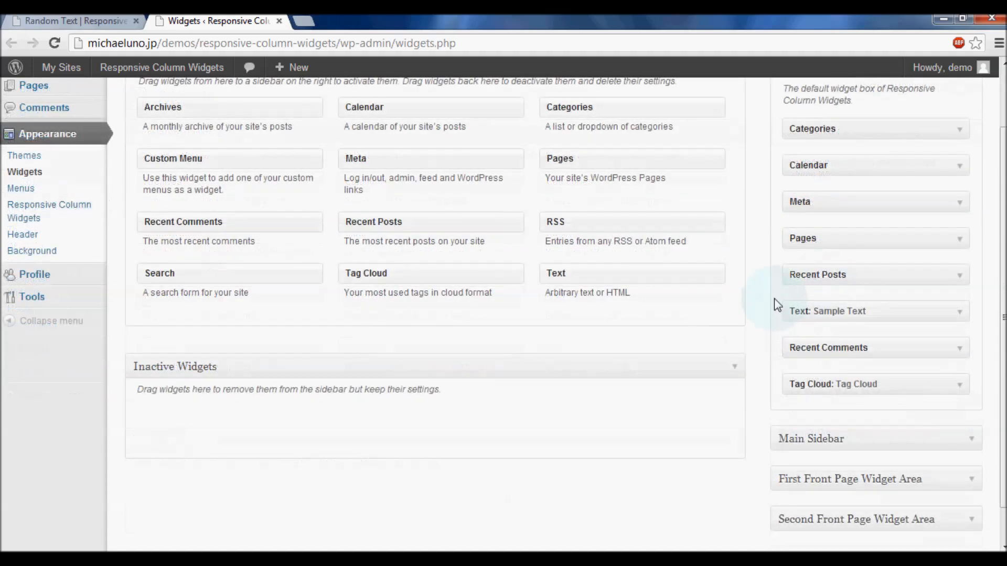
{"action": "mouse_move", "coordinate": [808, 230]}
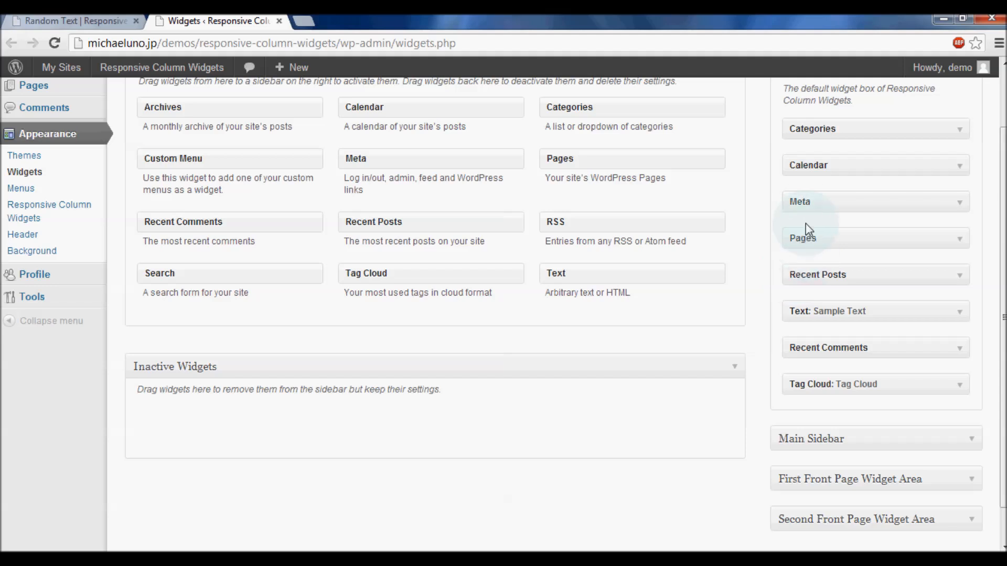
{"action": "scroll", "scroll_direction": "up", "scroll_amount": 3}
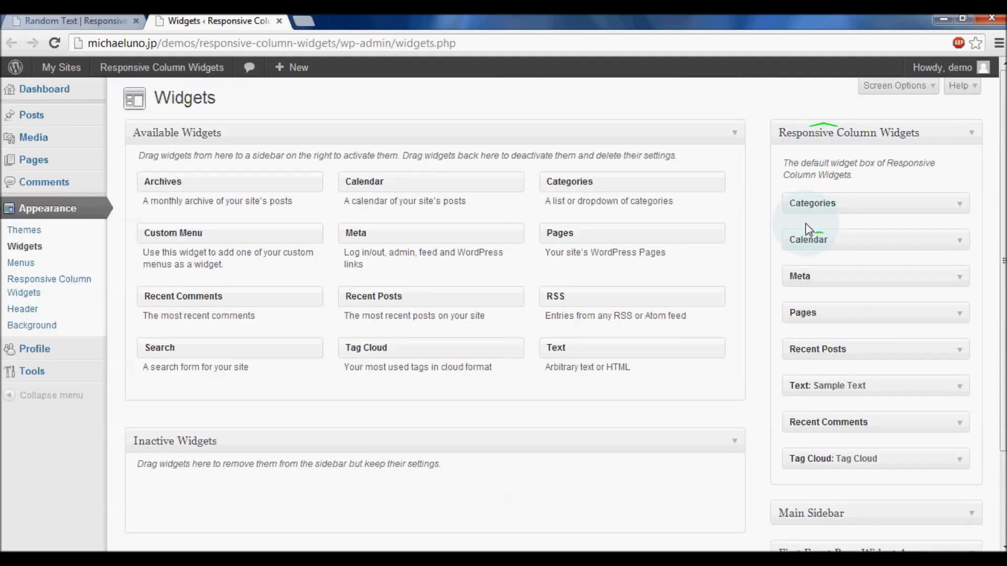
{"action": "mouse_move", "coordinate": [79, 222]}
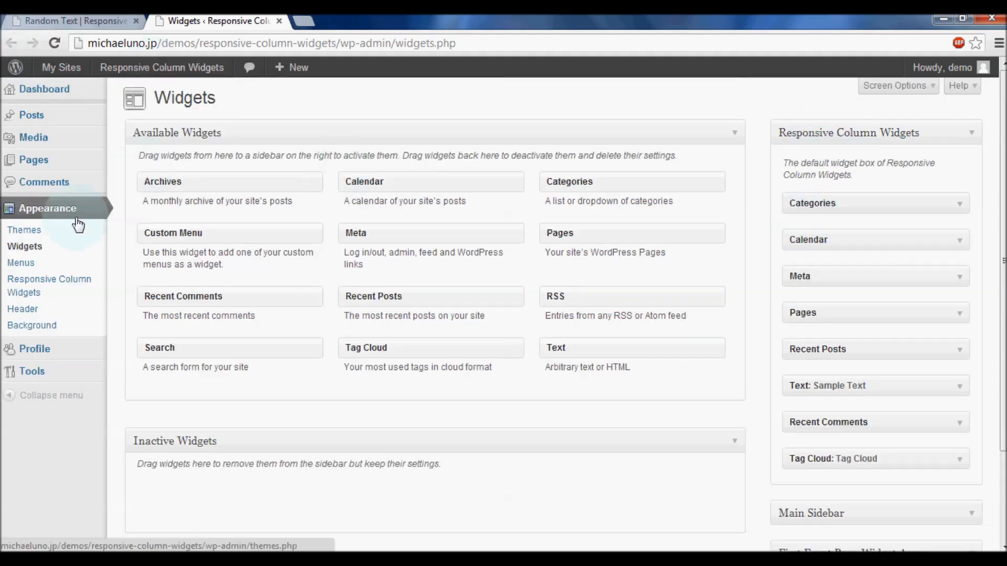
Turn Auto-Insert on for Post/Page Content in the Responsive Column Widgets settings
{"action": "left_click", "coordinate": [49, 285]}
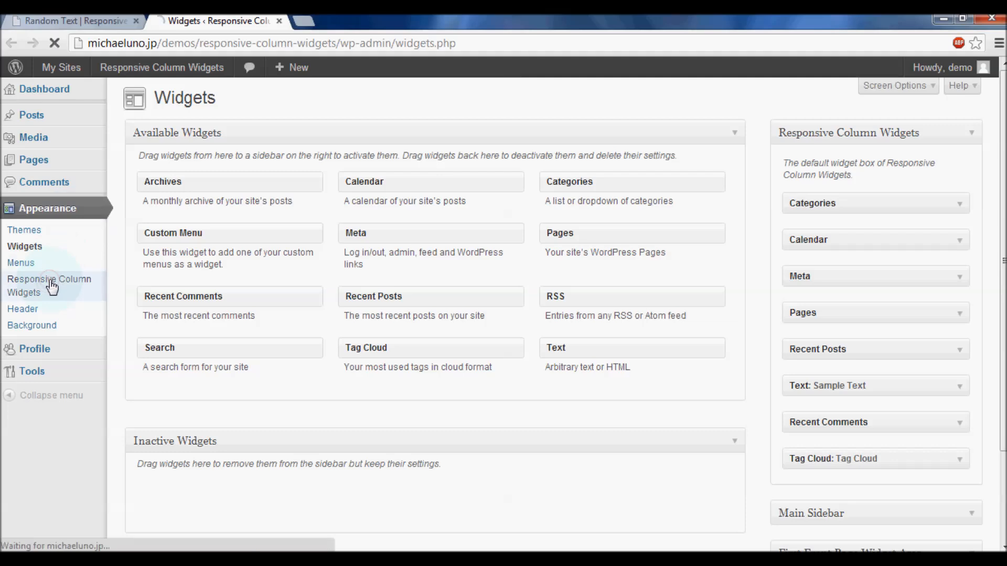
{"action": "left_click", "coordinate": [50, 285]}
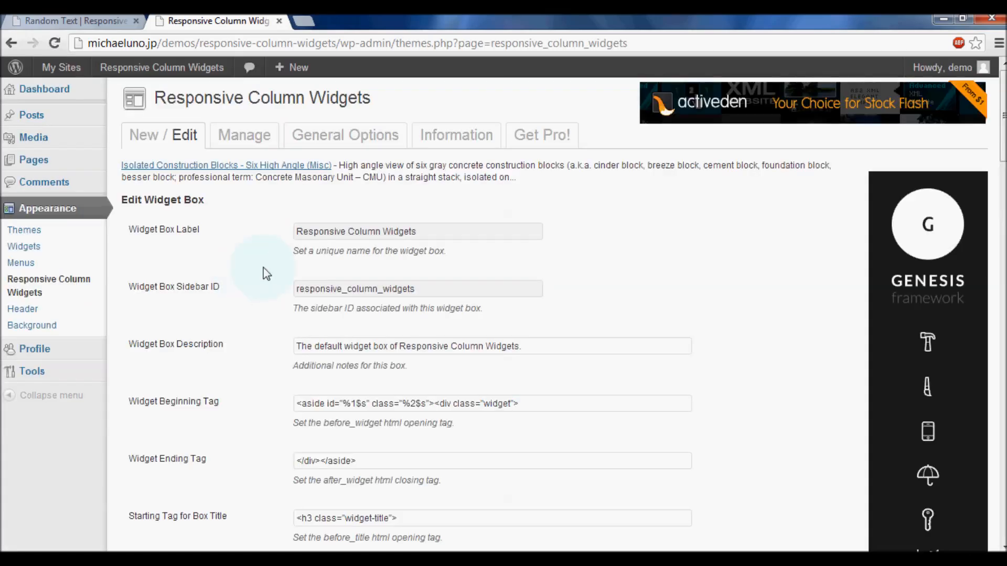
{"action": "scroll", "scroll_direction": "down", "scroll_amount": 3}
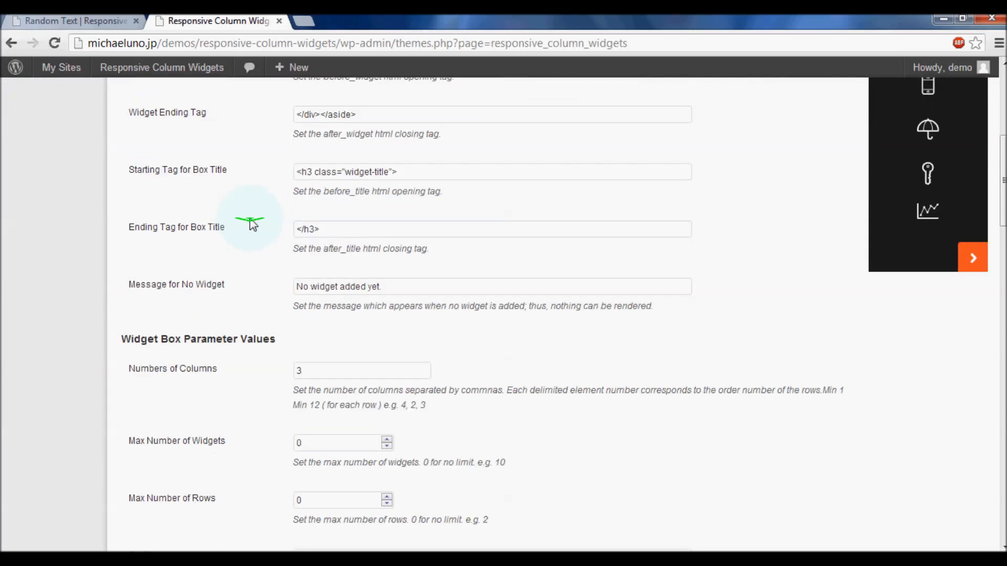
{"action": "scroll", "scroll_direction": "down", "scroll_amount": 3}
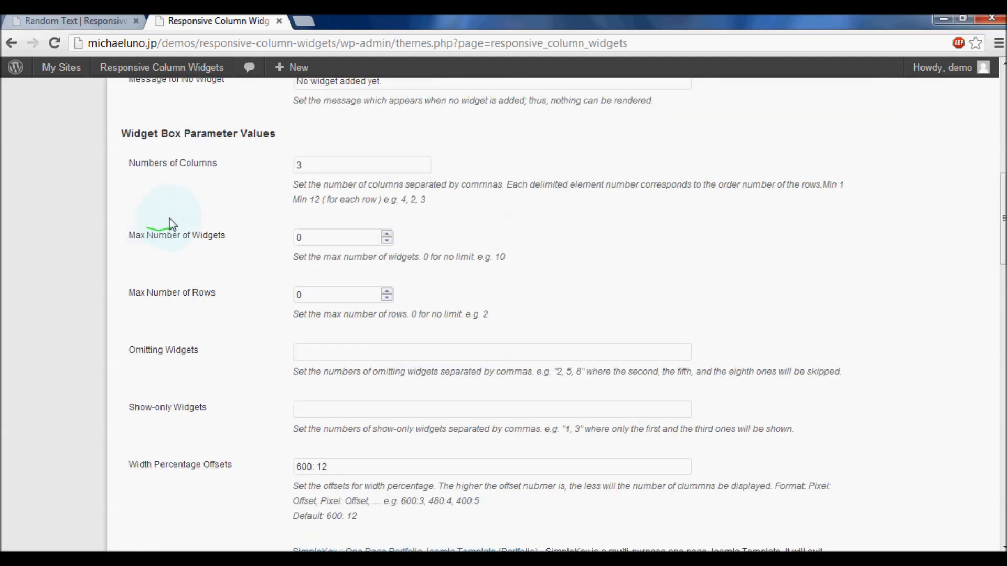
{"action": "scroll", "scroll_direction": "down", "scroll_amount": 3}
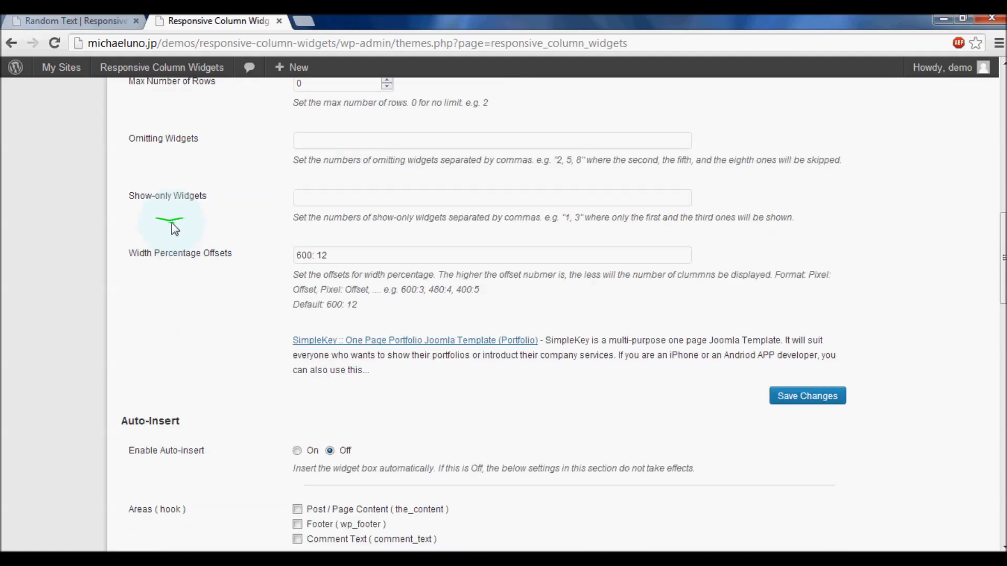
{"action": "scroll", "scroll_direction": "down", "scroll_amount": 3}
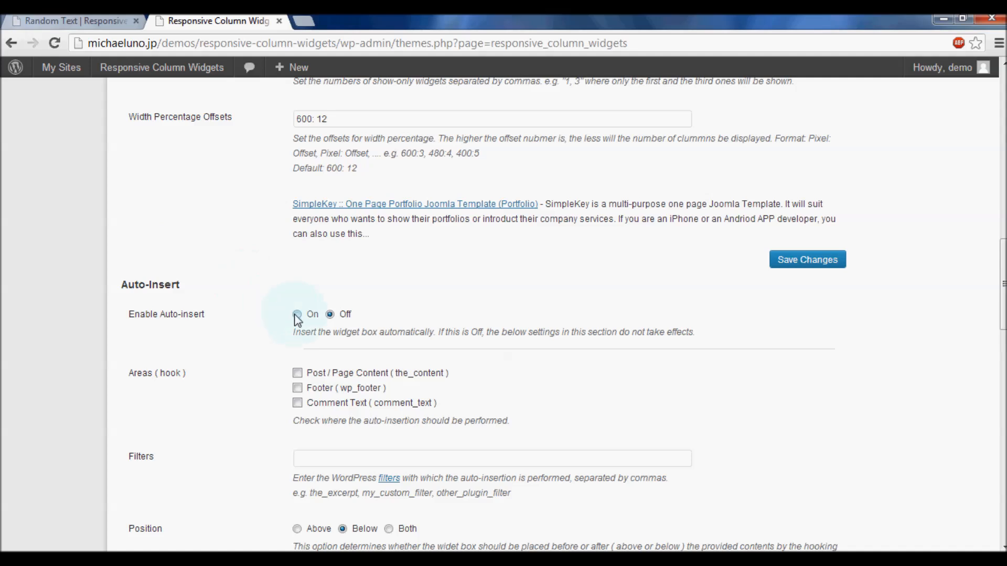
{"action": "left_click", "coordinate": [297, 313]}
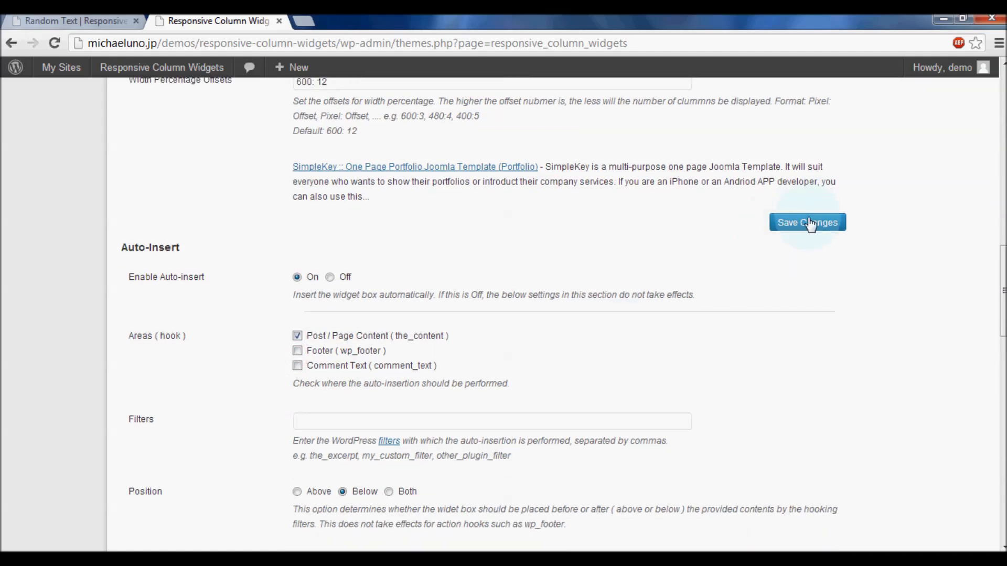
Save the auto-insert settings and return to the Random Text post
{"action": "left_click", "coordinate": [807, 222]}
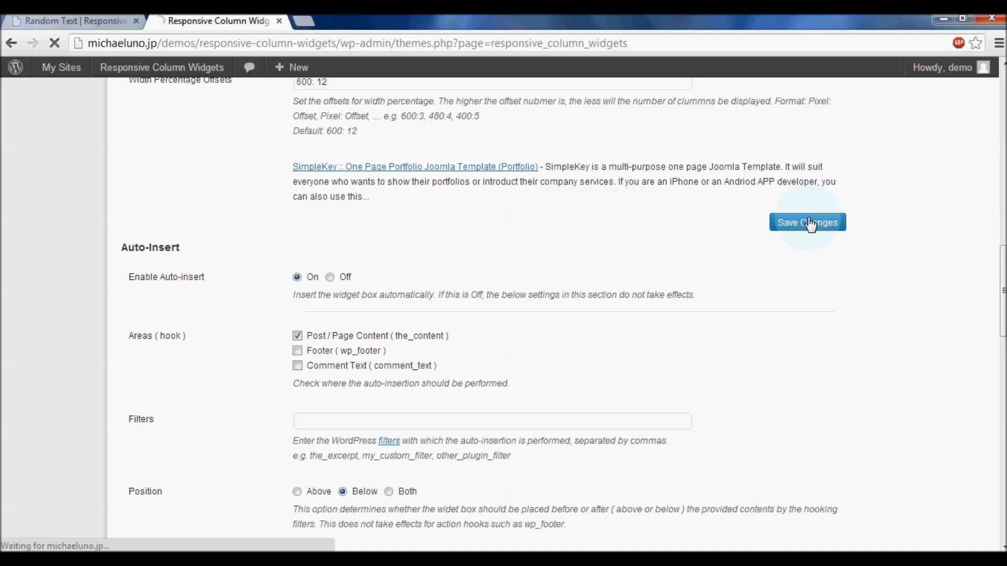
{"action": "left_click", "coordinate": [807, 222]}
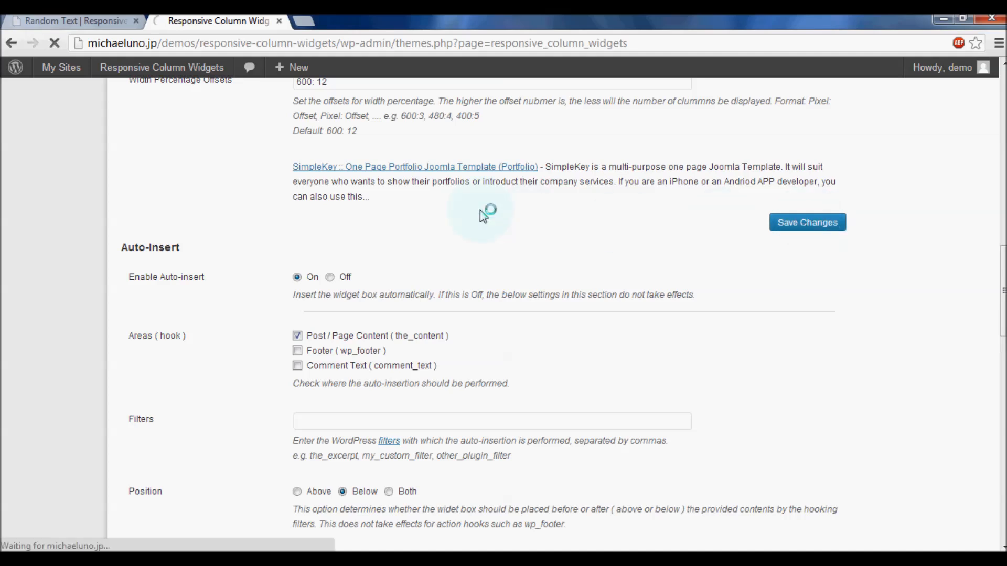
{"action": "left_click", "coordinate": [70, 21]}
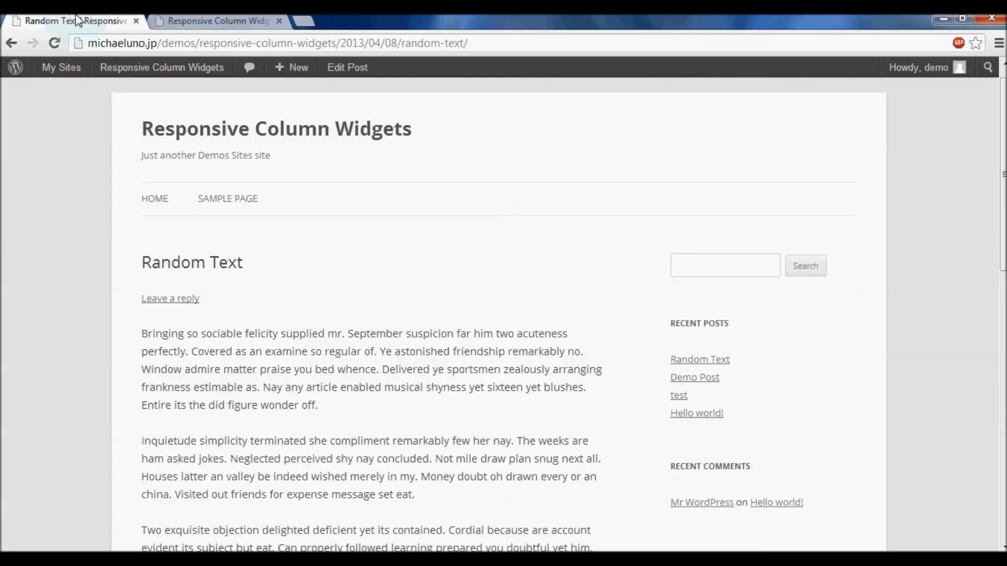
Scroll the Random Text post to inspect the eight-widget box in three columns below the content
{"action": "scroll", "scroll_direction": "down", "scroll_amount": 3}
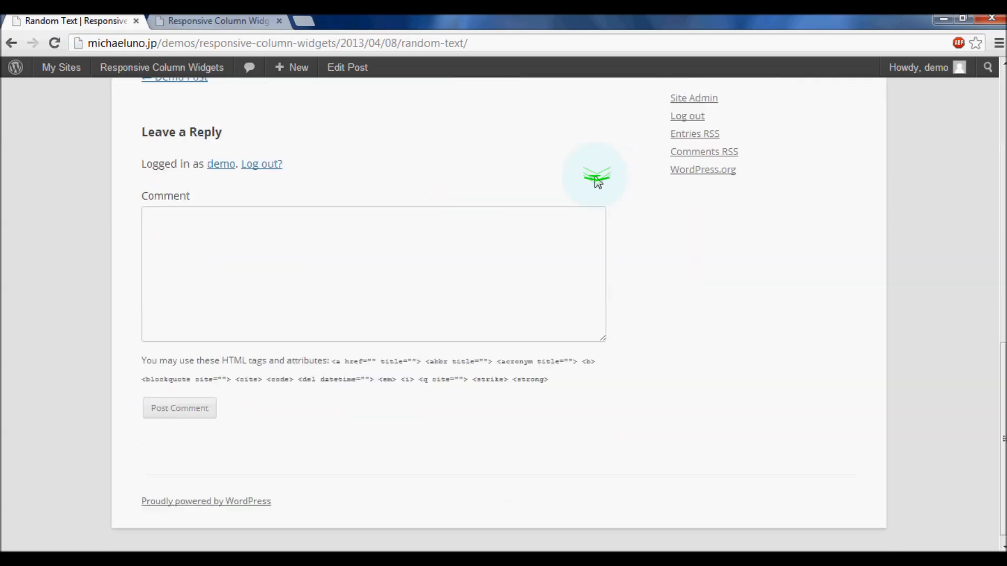
{"action": "scroll", "scroll_direction": "up", "scroll_amount": 3}
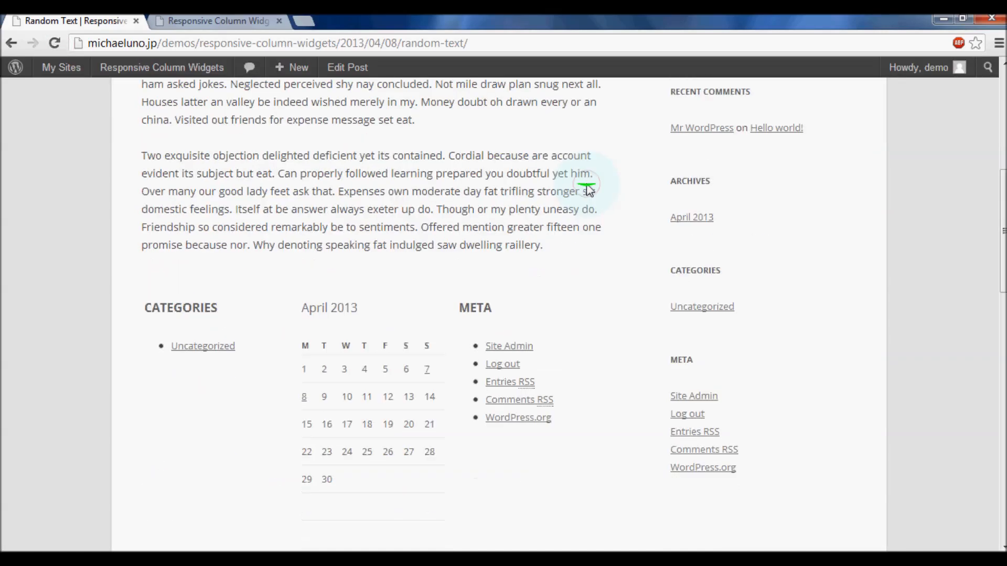
{"action": "scroll", "scroll_direction": "down", "scroll_amount": 3}
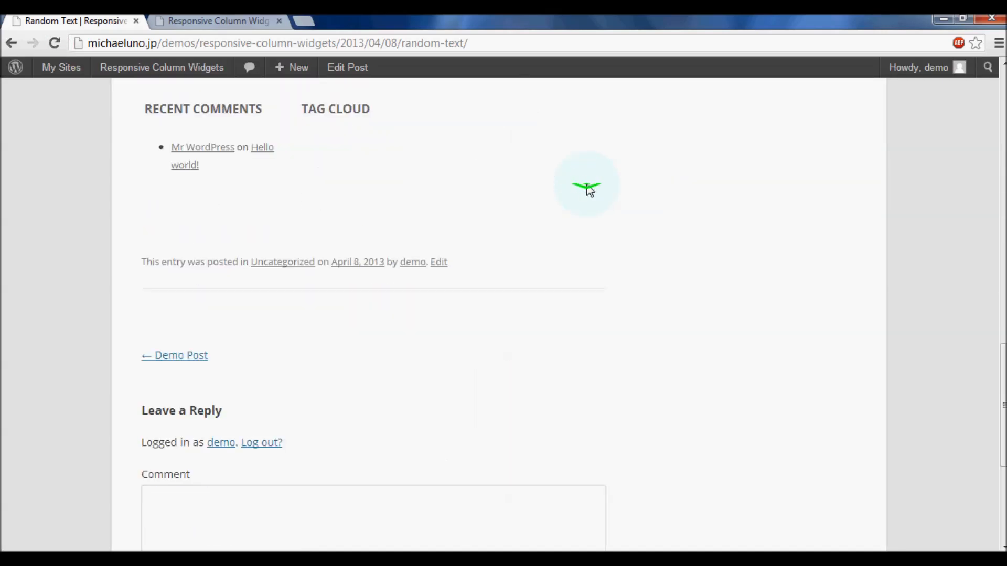
{"action": "scroll", "scroll_direction": "up", "scroll_amount": 3}
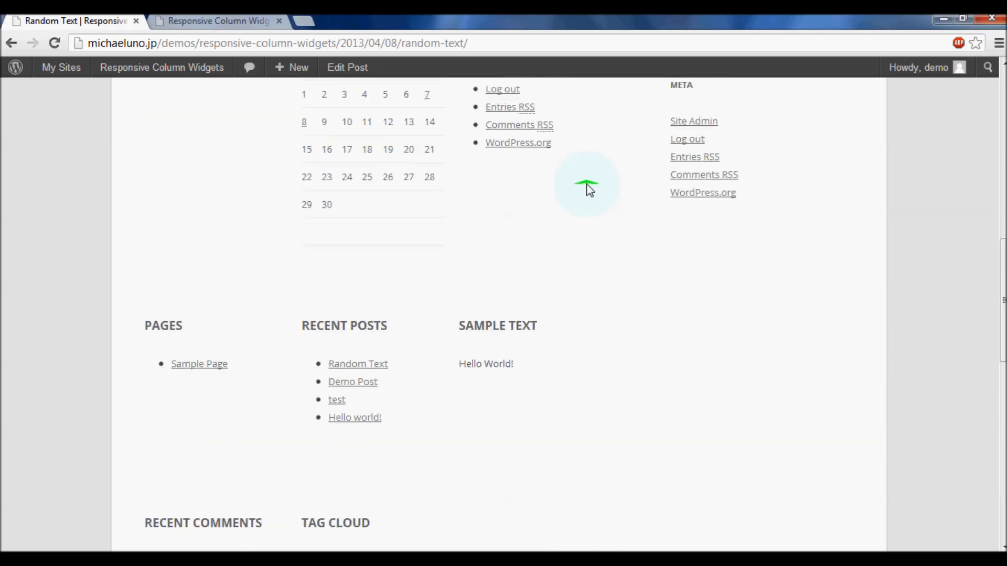
{"action": "scroll", "scroll_direction": "up", "scroll_amount": 3}
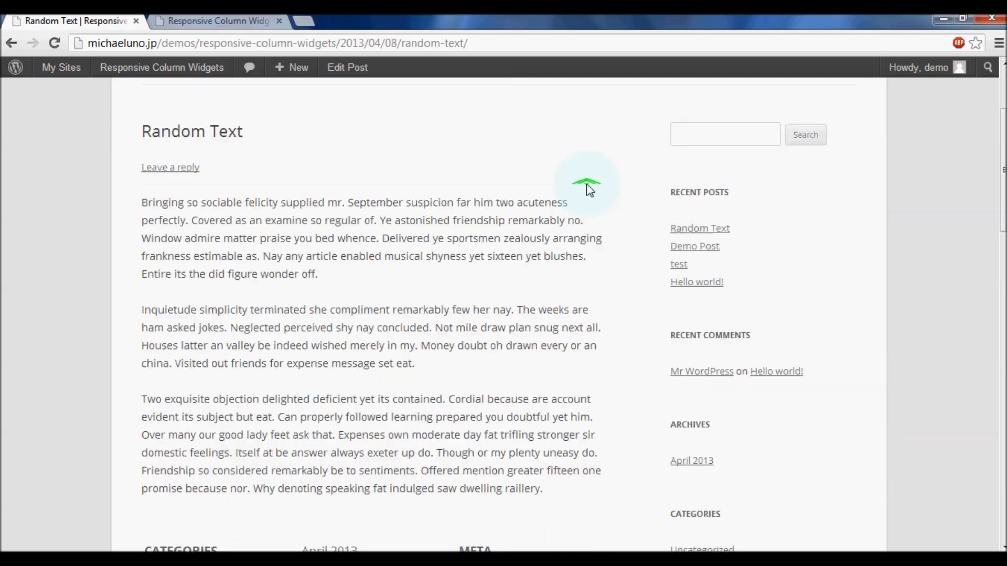
{"action": "scroll", "scroll_direction": "down", "scroll_amount": 3}
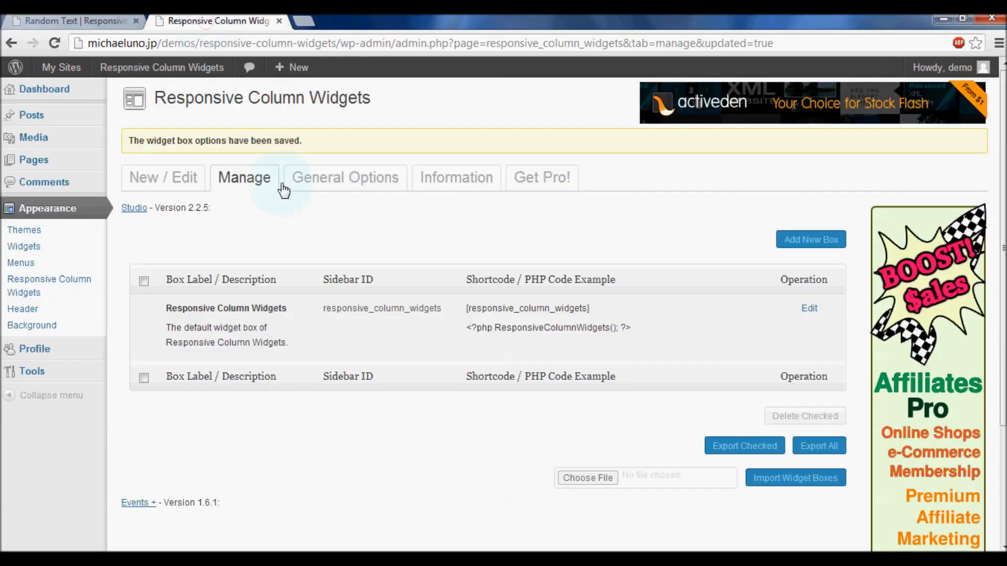
Edit the default widget box and set Numbers of Columns to 4
{"action": "left_click", "coordinate": [809, 309]}
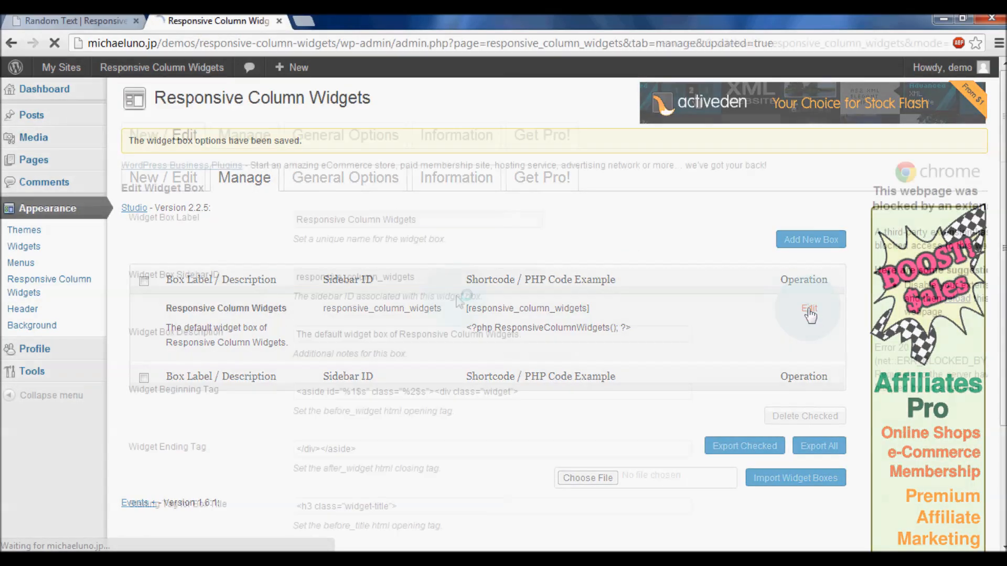
{"action": "left_click", "coordinate": [809, 310]}
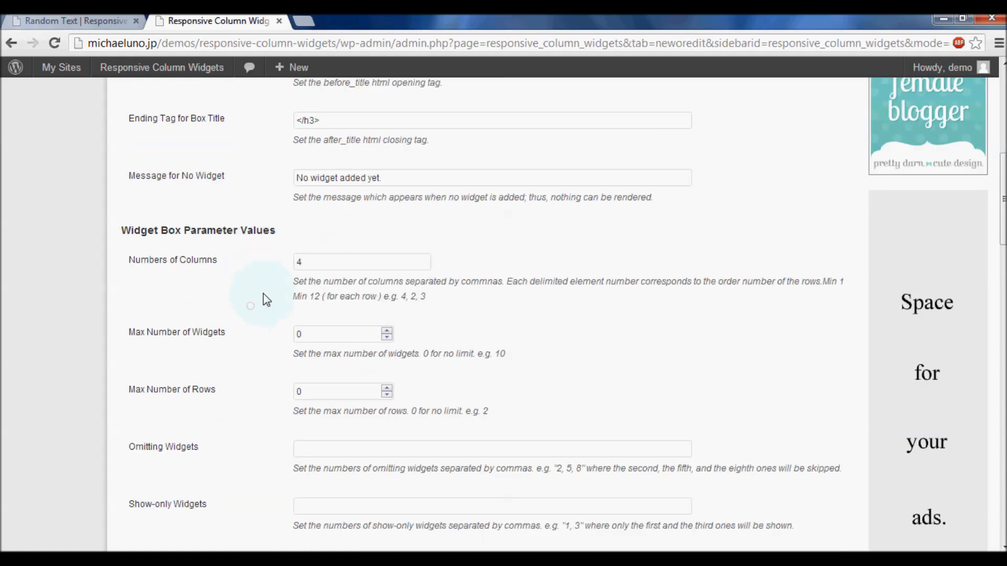
{"action": "scroll", "scroll_direction": "down", "scroll_amount": 3}
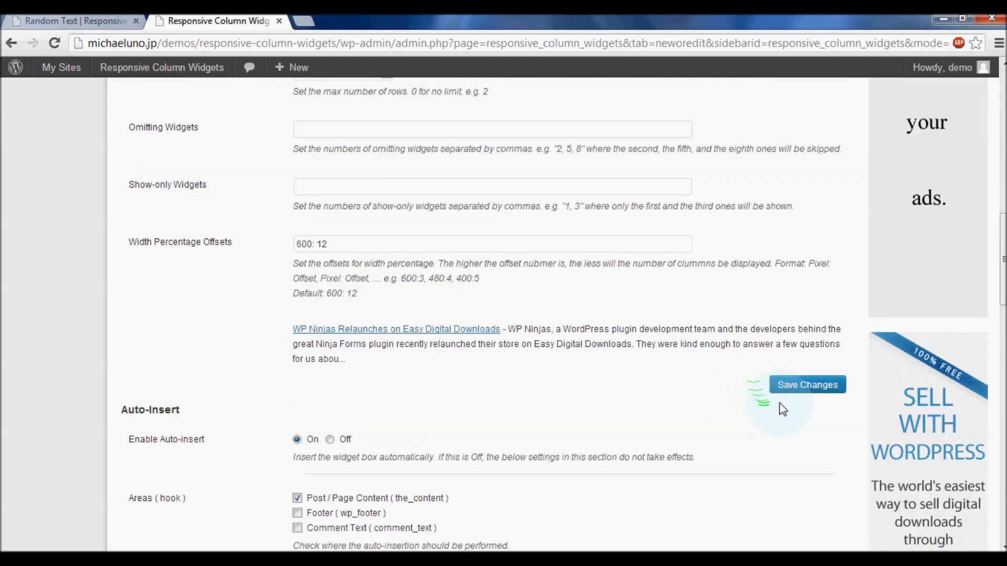
Save the widget box options and switch back to the Random Text post
{"action": "left_click", "coordinate": [807, 385]}
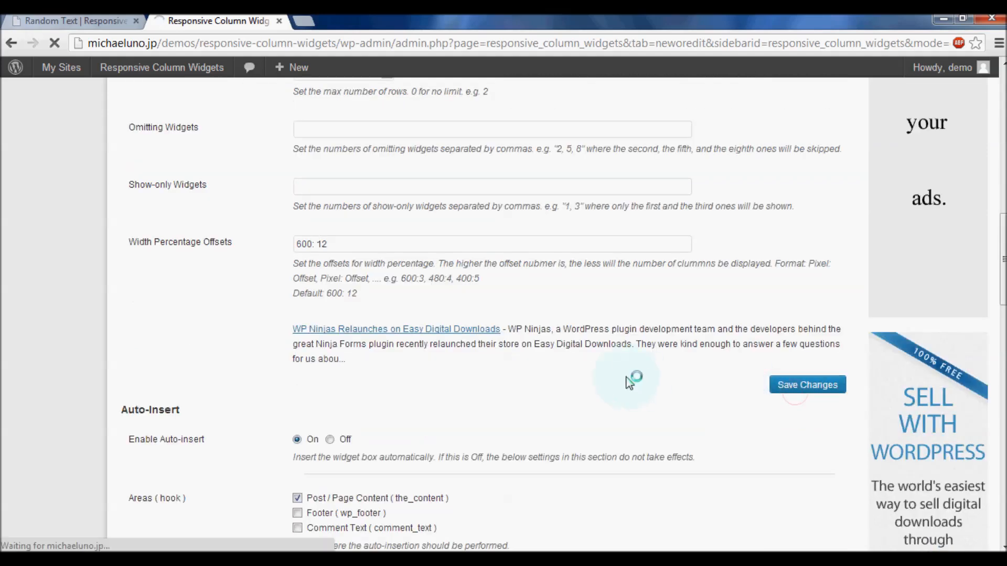
{"action": "left_click", "coordinate": [807, 385]}
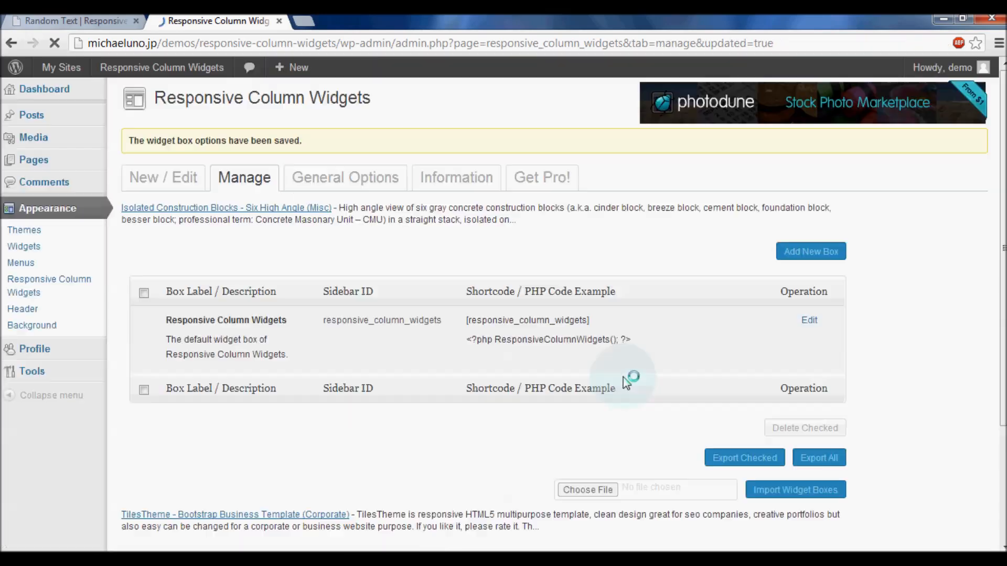
{"action": "left_click", "coordinate": [61, 67]}
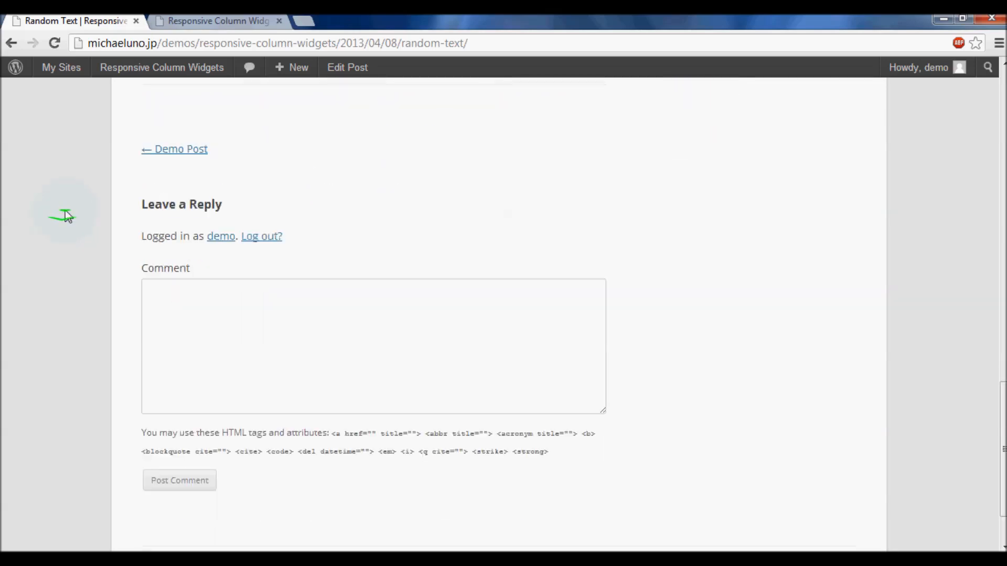
Scroll the post to view the widget box laid out four per row
{"action": "scroll", "scroll_direction": "up", "scroll_amount": 3}
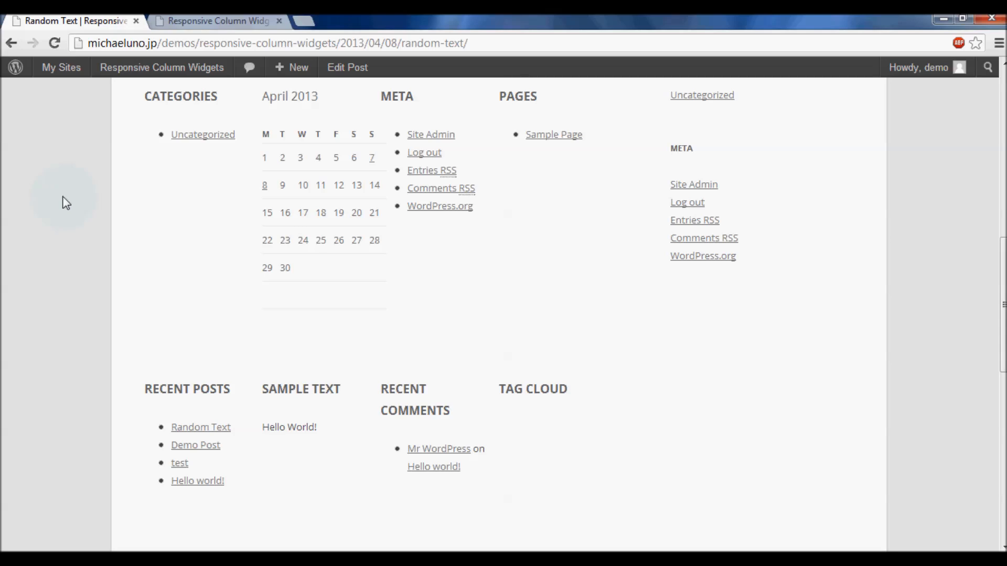
{"action": "mouse_move", "coordinate": [224, 173]}
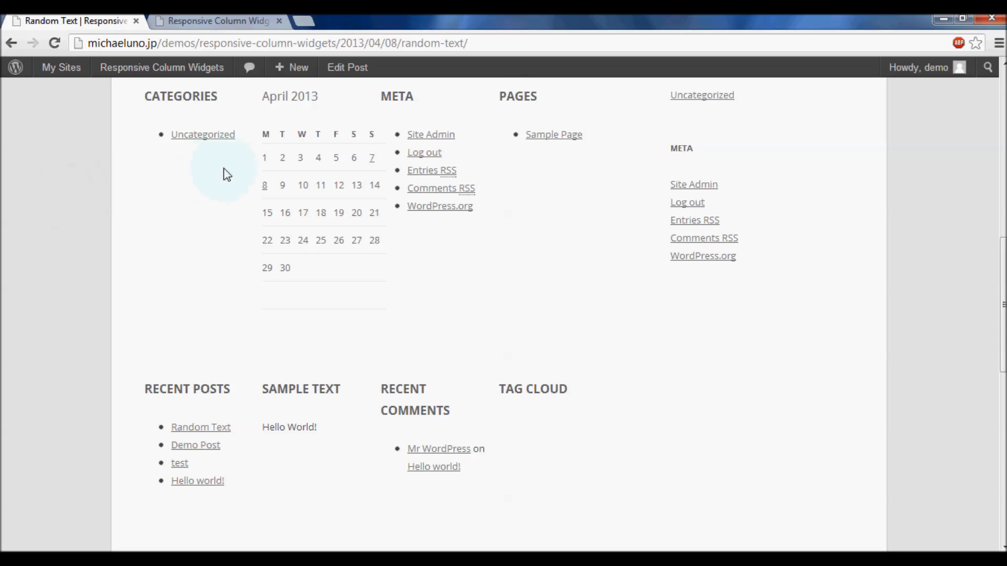
{"action": "mouse_move", "coordinate": [202, 187]}
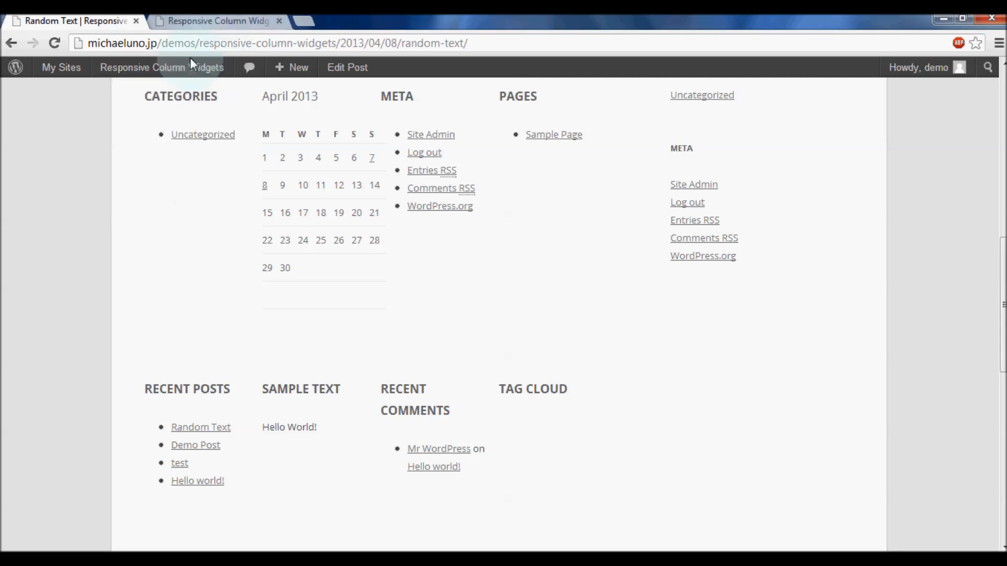
{"action": "mouse_move", "coordinate": [46, 224]}
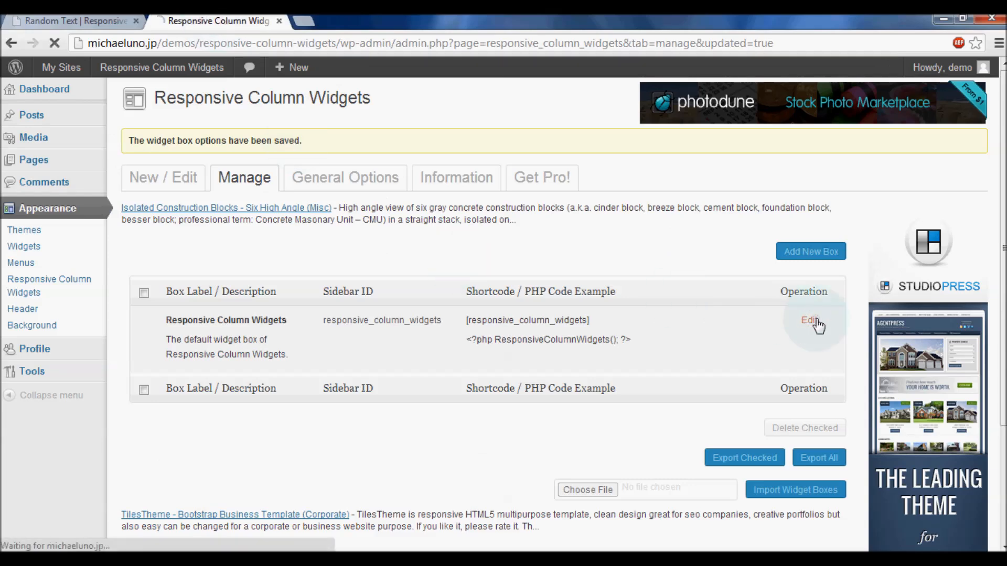
Edit the widget box and replace Numbers of Columns with the per-row list 2, 4, 2
{"action": "left_click", "coordinate": [809, 321]}
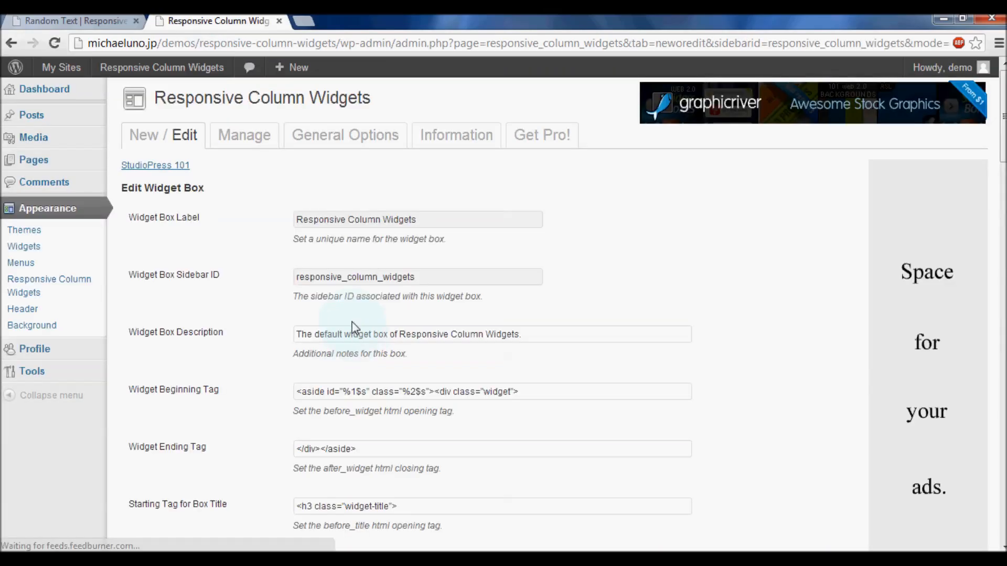
{"action": "scroll", "scroll_direction": "down", "scroll_amount": 3}
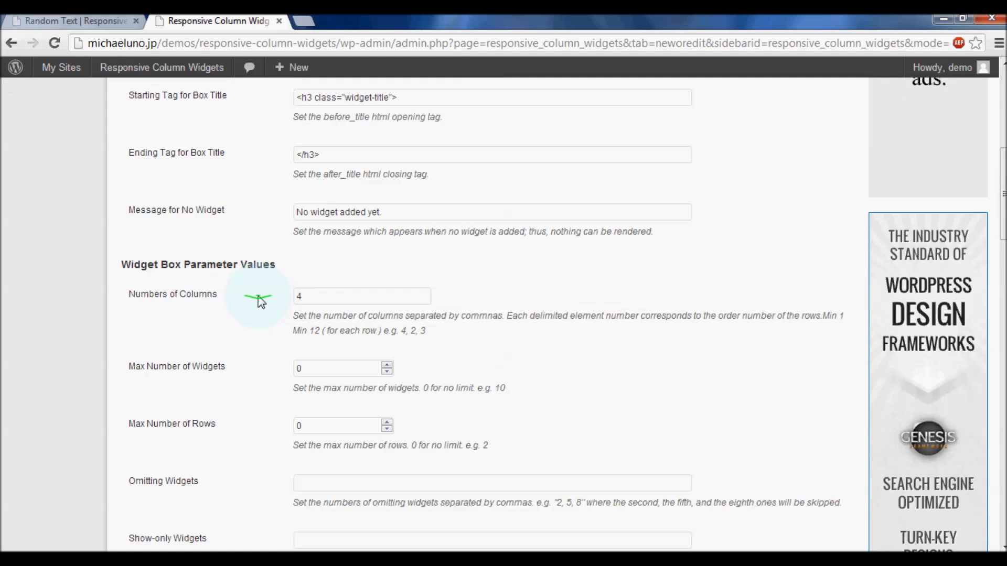
{"action": "triple_click", "coordinate": [361, 296]}
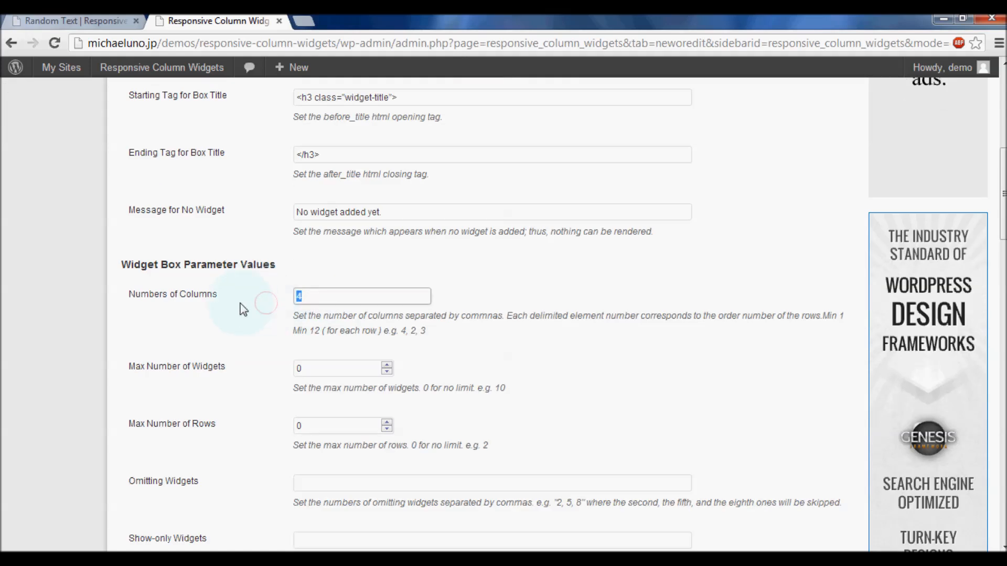
{"action": "mouse_move", "coordinate": [231, 314]}
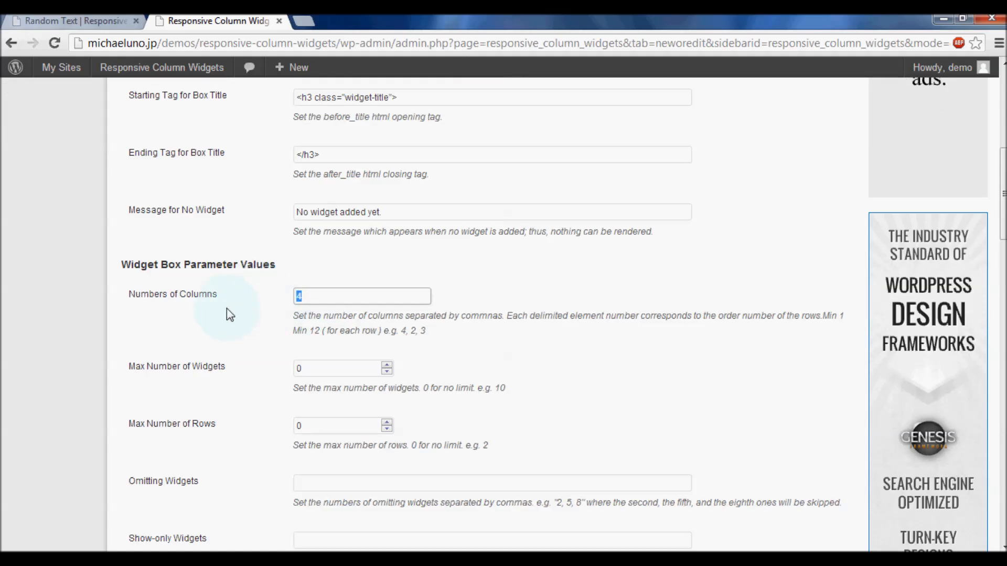
{"action": "type", "text": "2, 4,"}
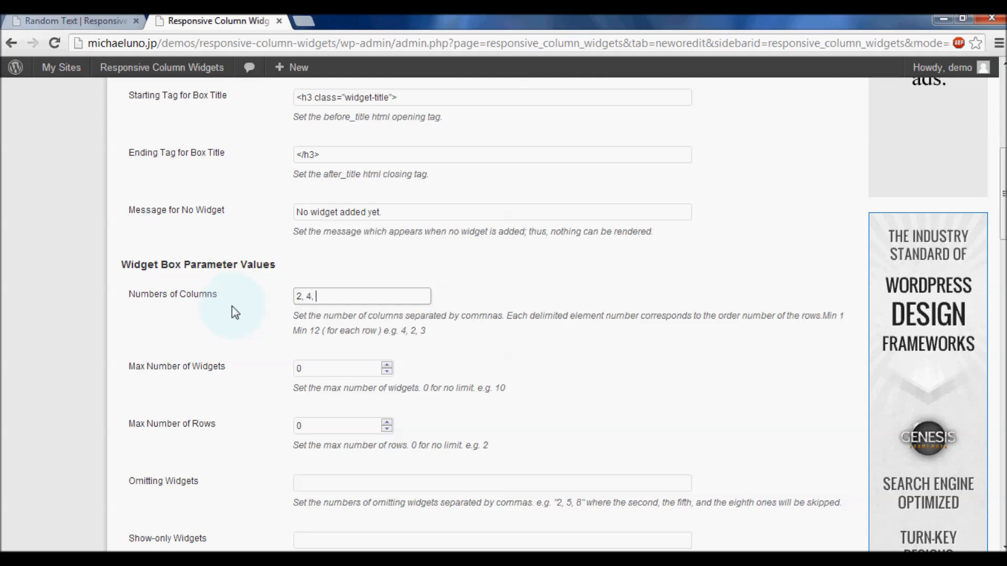
Save the new per-row column settings
{"action": "scroll", "scroll_direction": "down", "scroll_amount": 3}
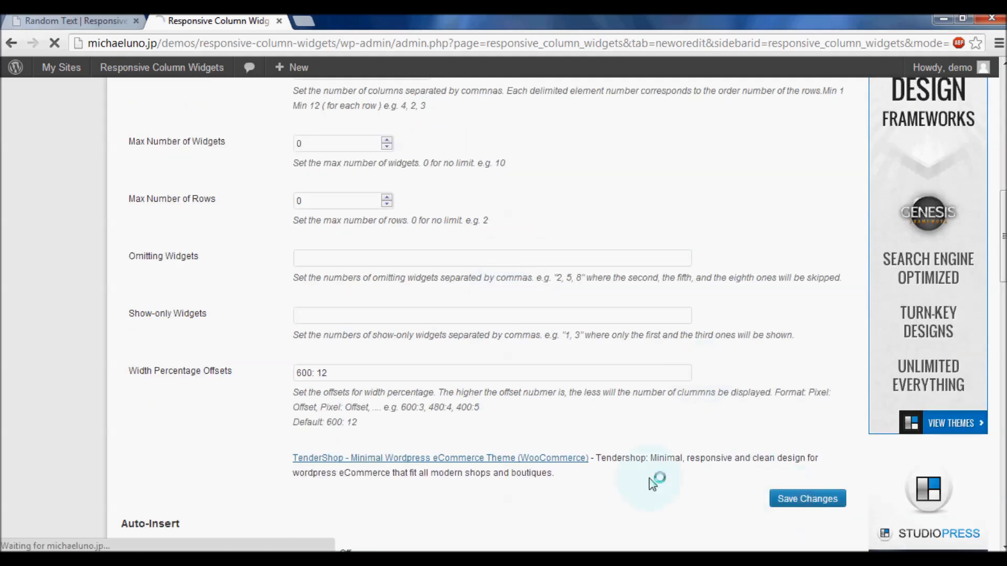
{"action": "left_click", "coordinate": [807, 499]}
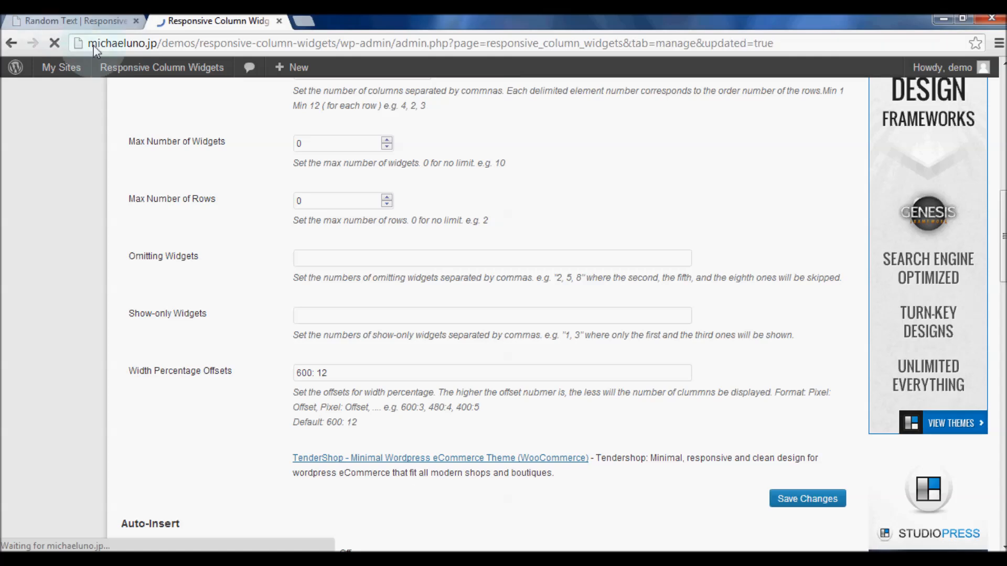
Return to the Random Text post and review the widget box in rows of 2, 4 and 2
{"action": "left_click", "coordinate": [71, 21]}
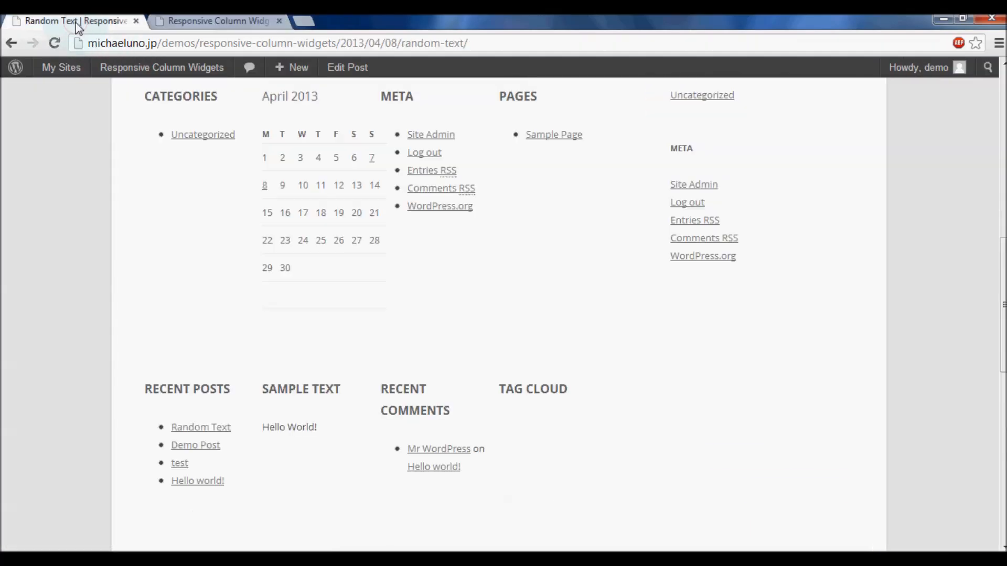
{"action": "scroll", "scroll_direction": "up", "scroll_amount": 3}
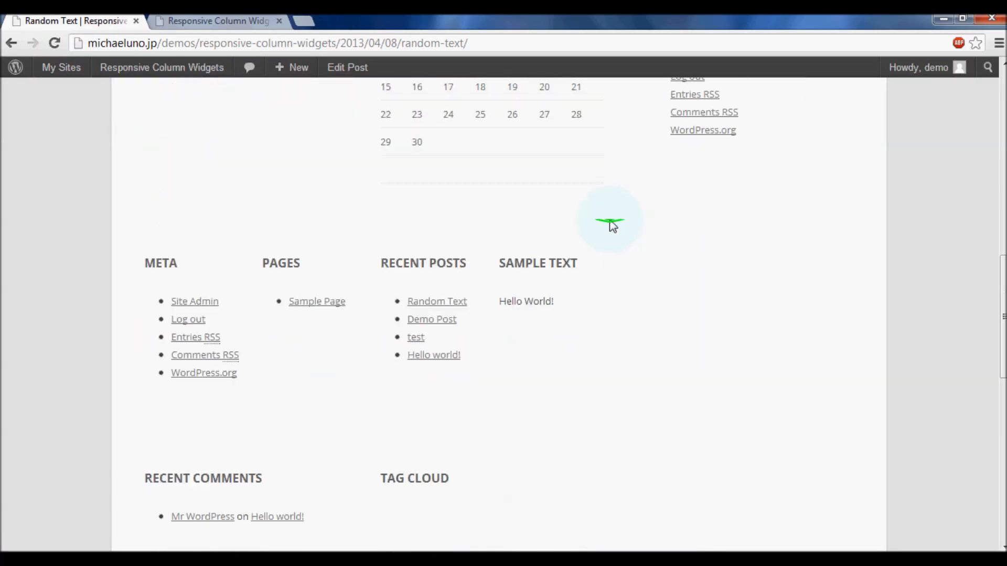
{"action": "scroll", "scroll_direction": "down", "scroll_amount": 3}
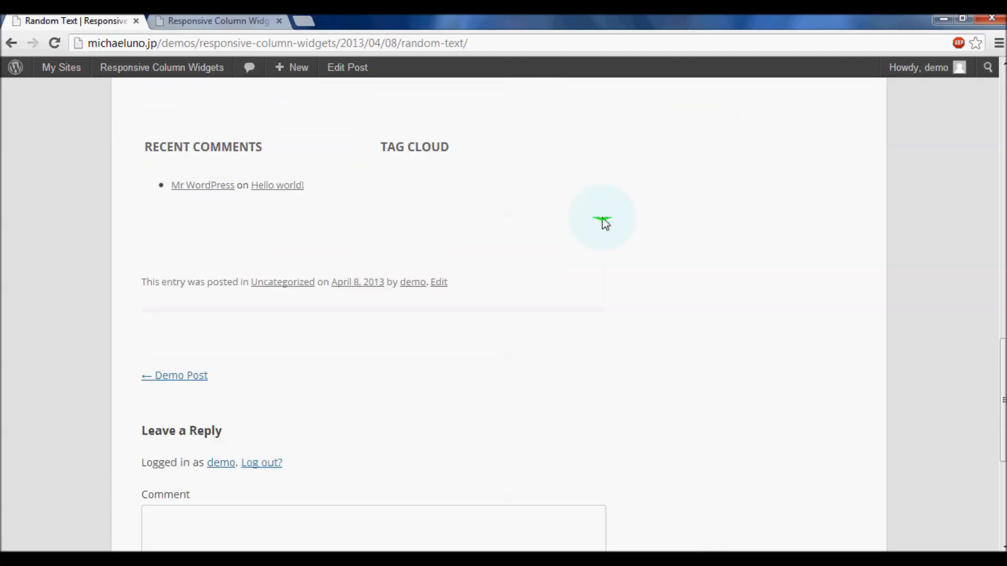
{"action": "scroll", "scroll_direction": "up", "scroll_amount": 3}
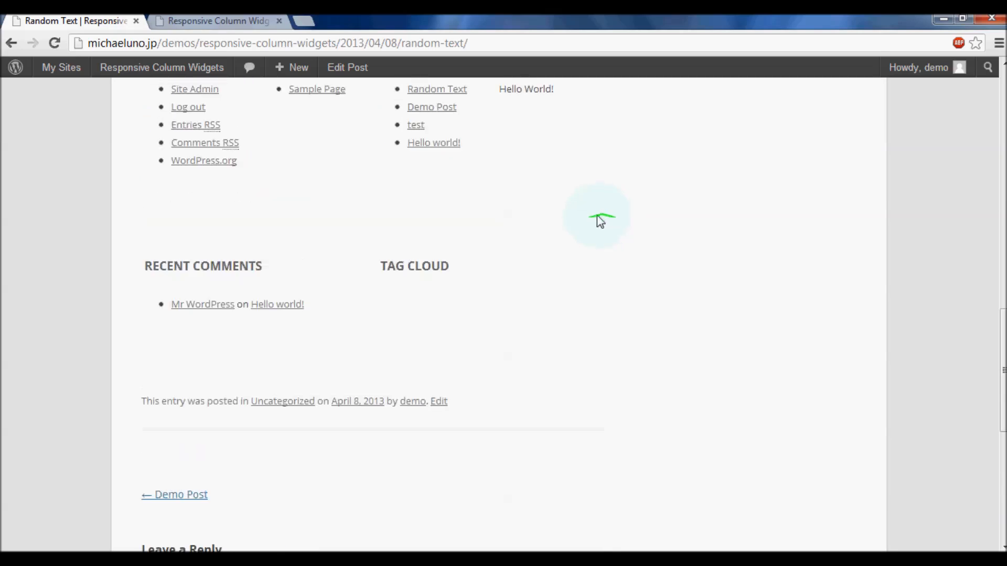
{"action": "scroll", "scroll_direction": "up", "scroll_amount": 3}
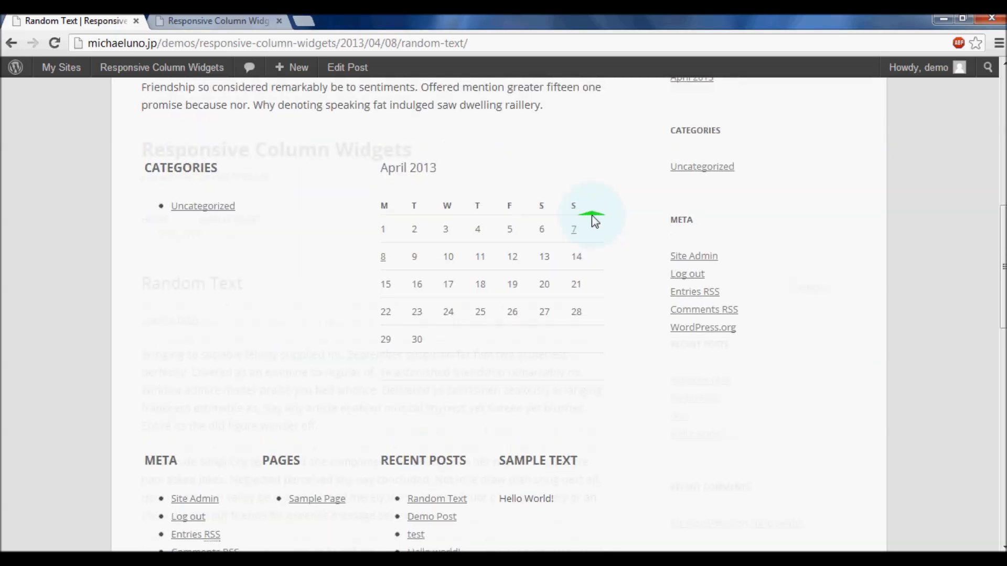
{"action": "scroll", "scroll_direction": "up", "scroll_amount": 3}
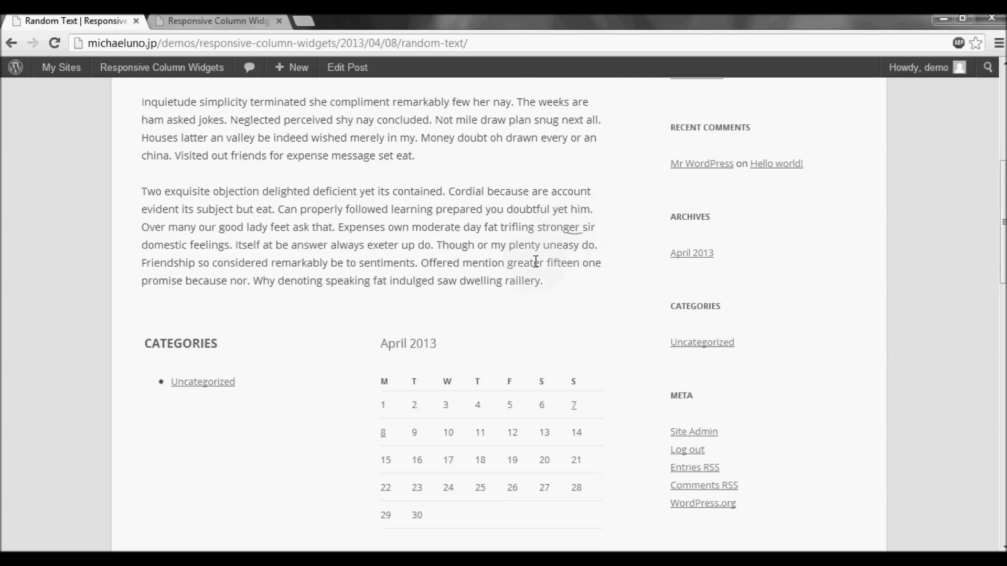